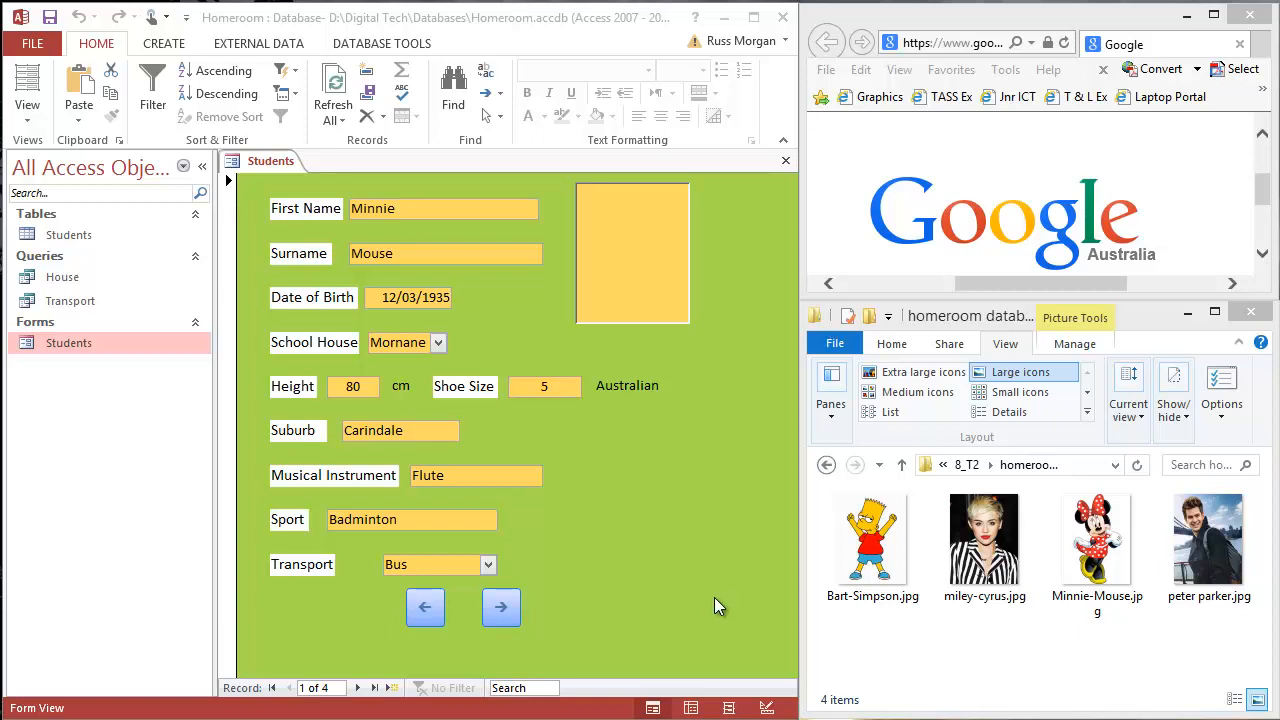
pyautogui.moveTo(603, 300)
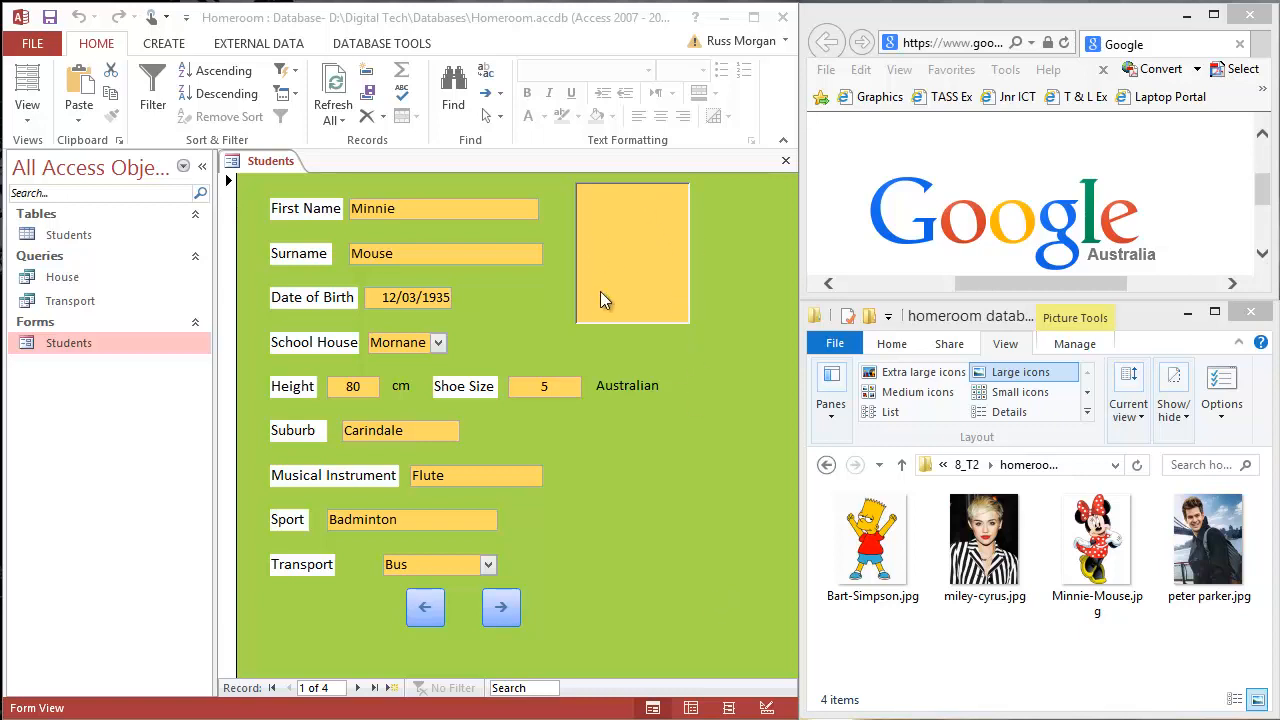
pyautogui.moveTo(720, 447)
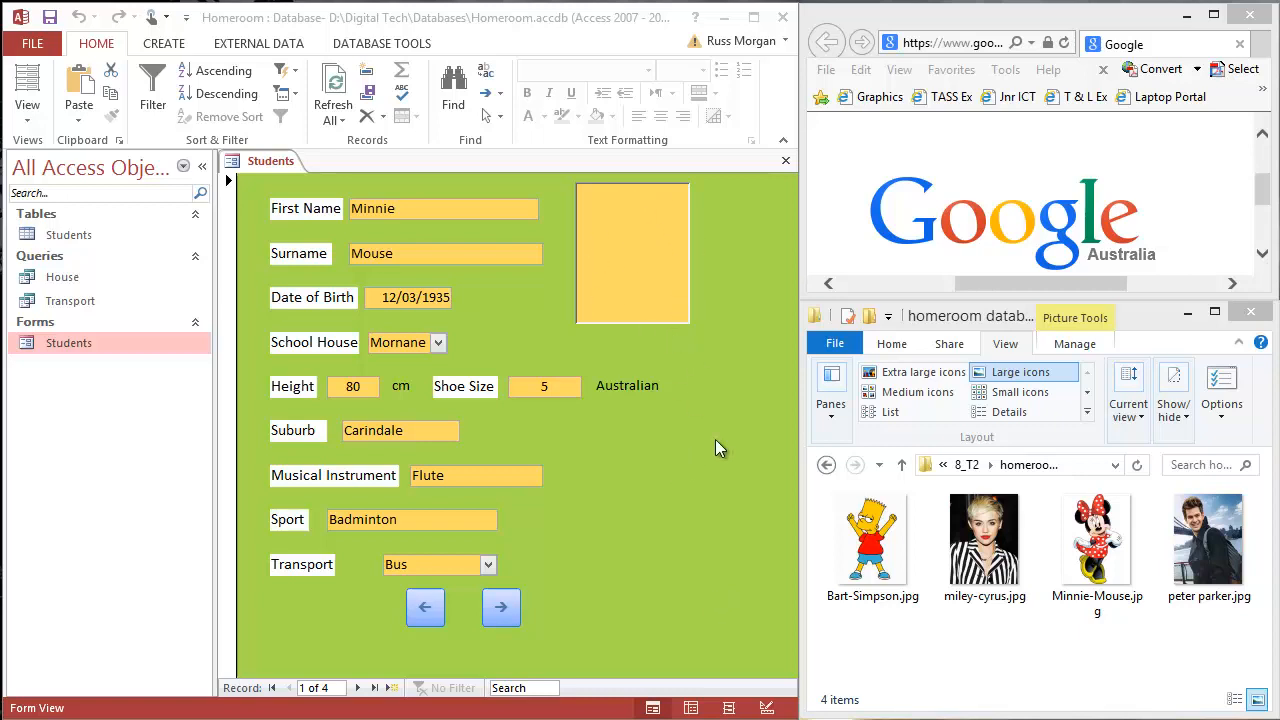
pyautogui.moveTo(710, 43)
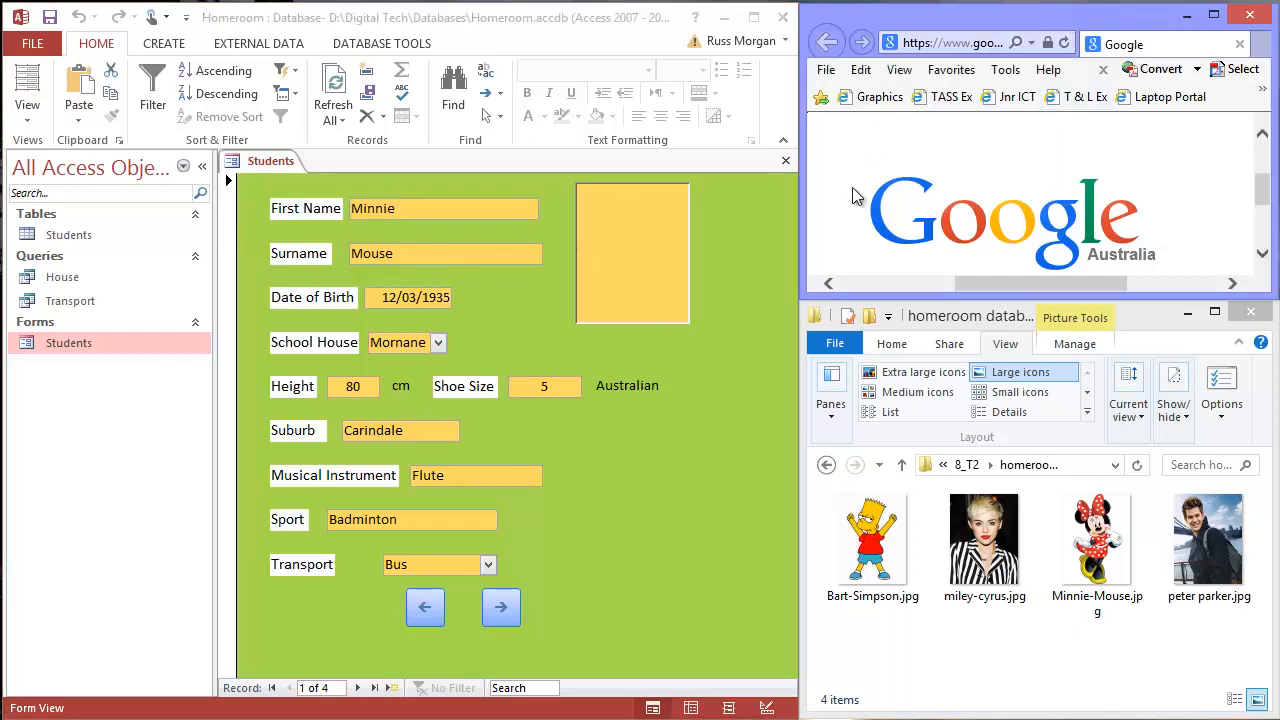
pyautogui.moveTo(1030, 230)
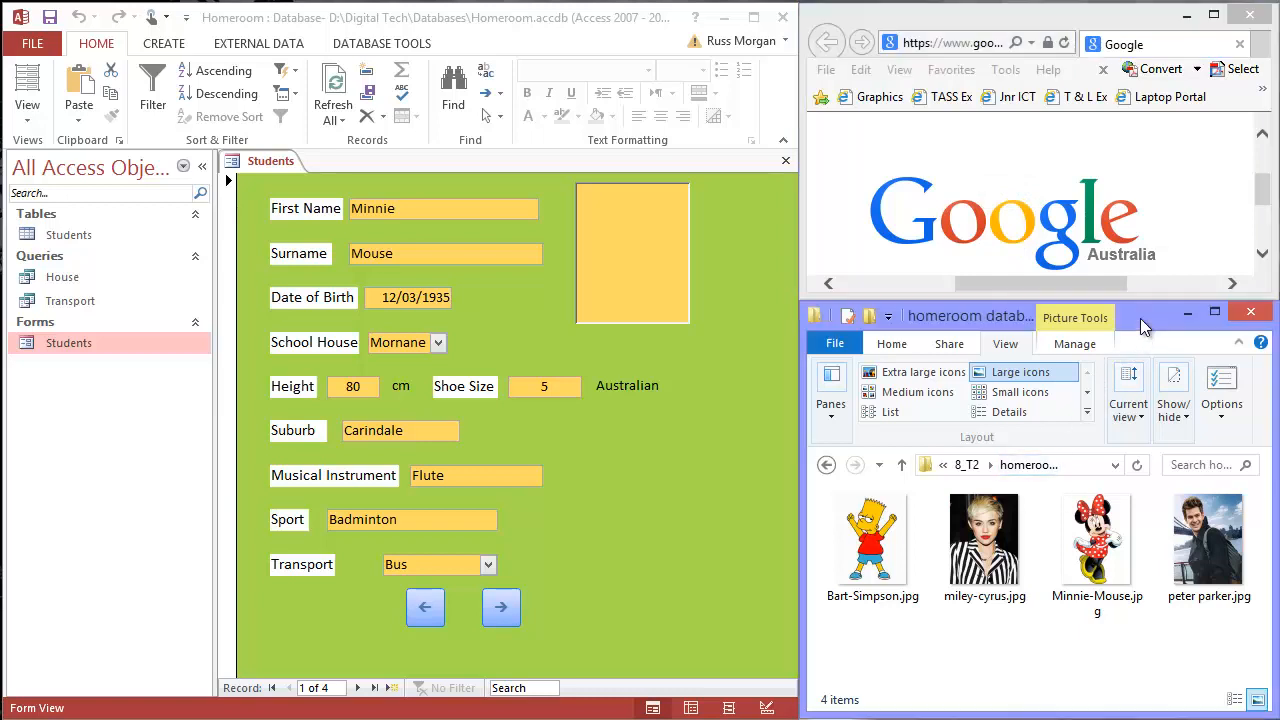
# Insert the Minnie Mouse photo into the first student record's picture frame
pyautogui.click(1096, 540)
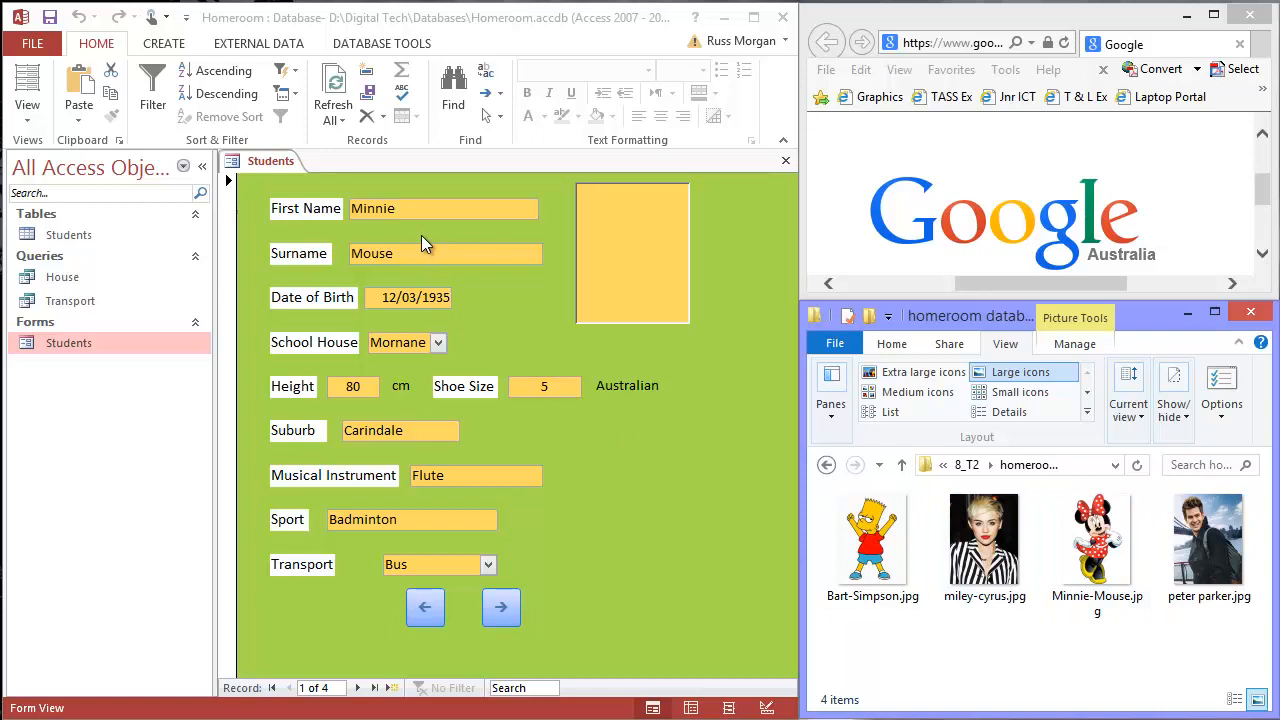
pyautogui.moveTo(527, 470)
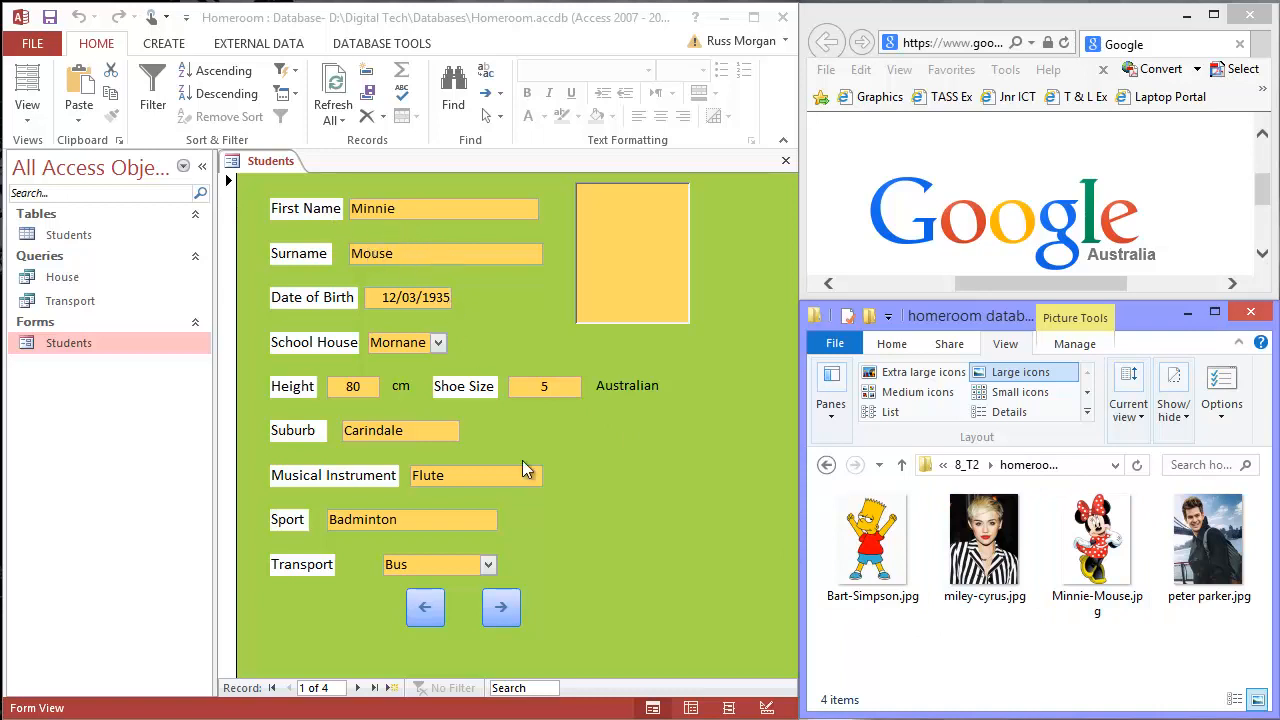
pyautogui.click(1097, 540)
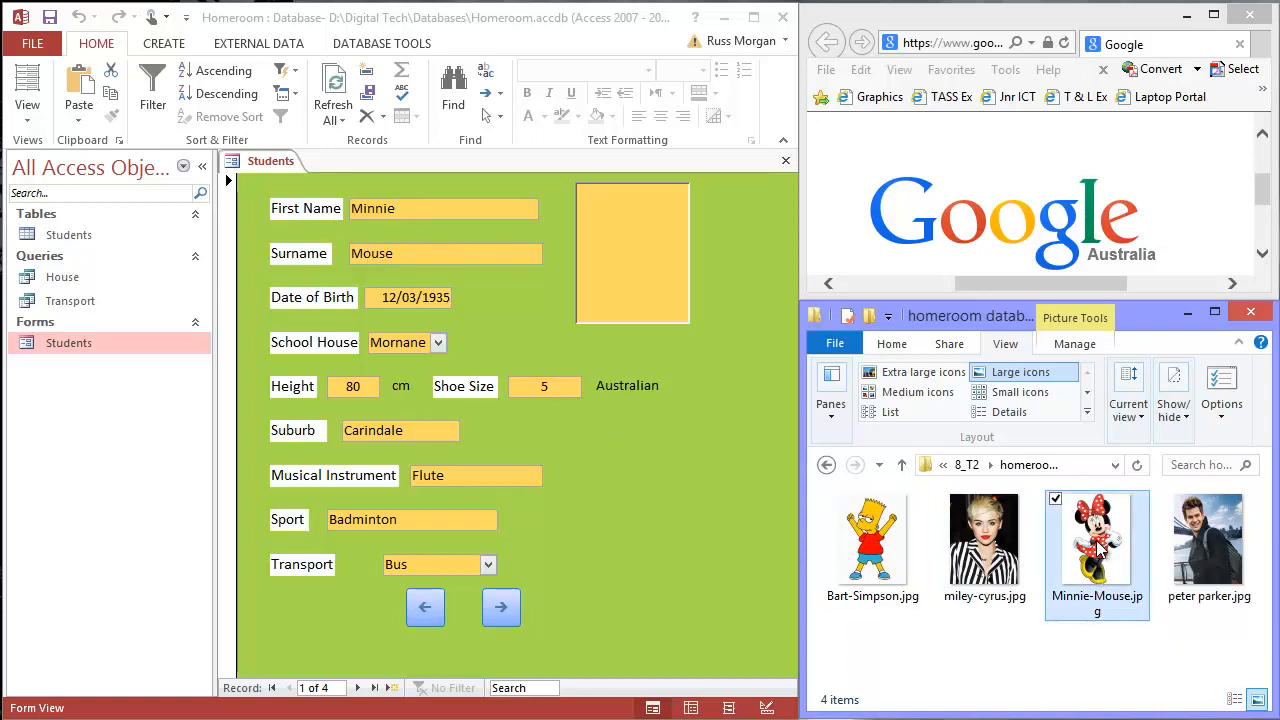
pyautogui.doubleClick(1097, 538)
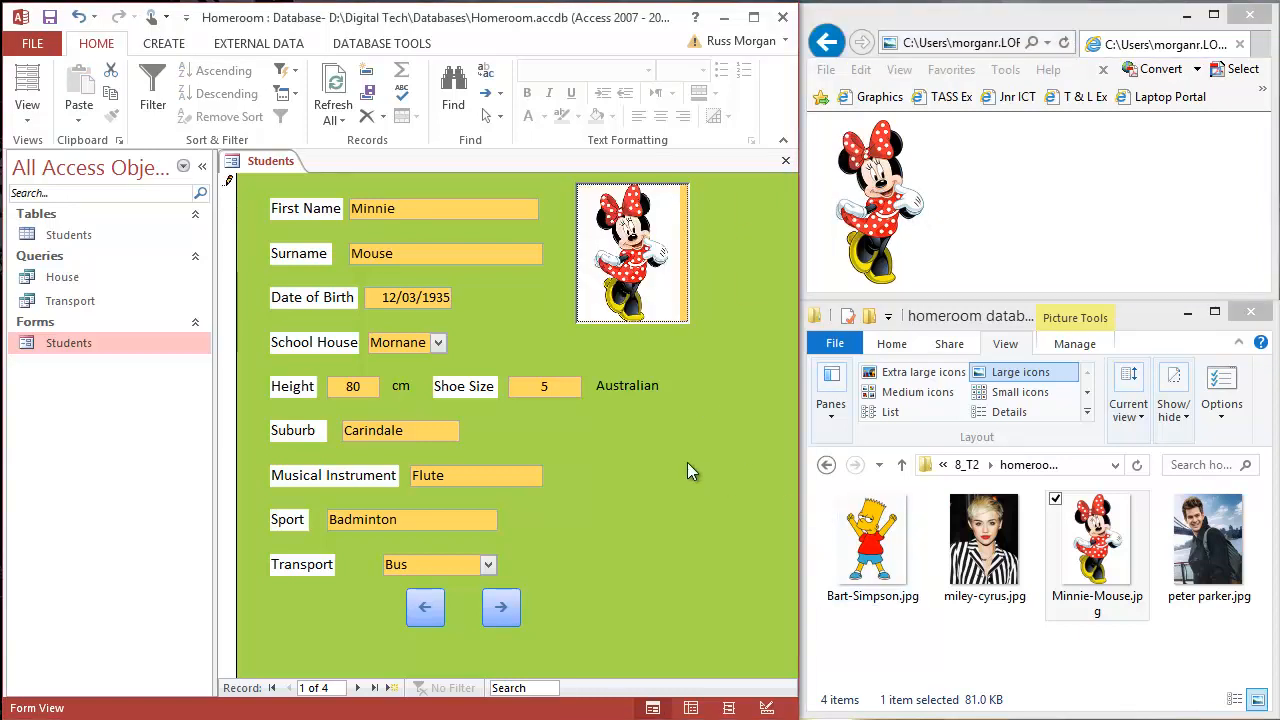
# Add the Peter Parker and Miley Cyrus photos to their own records
pyautogui.click(501, 607)
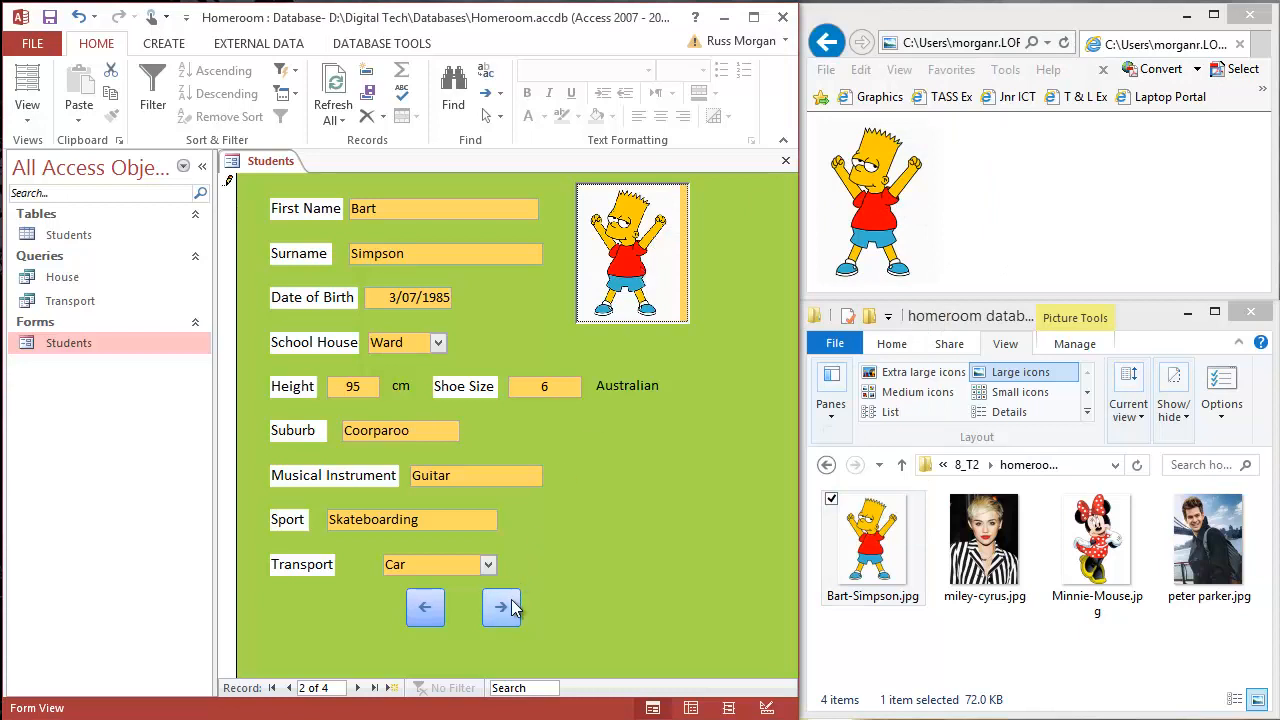
pyautogui.click(500, 608)
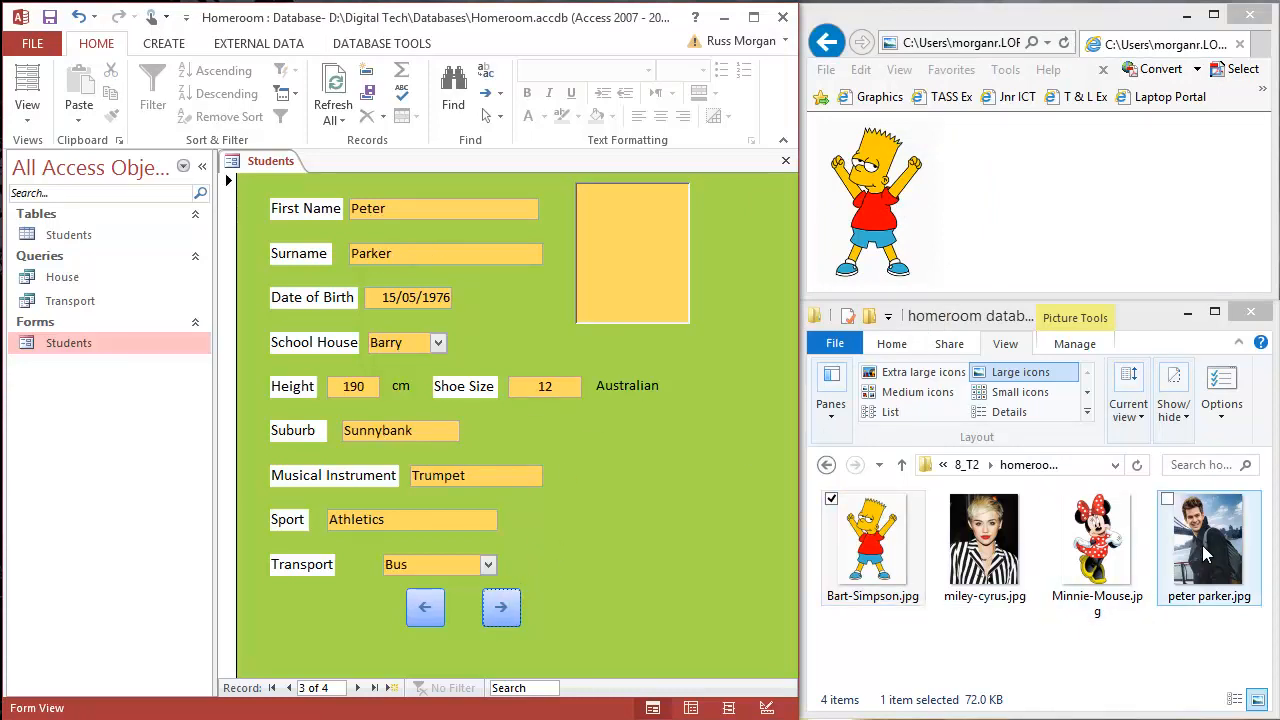
pyautogui.click(1209, 540)
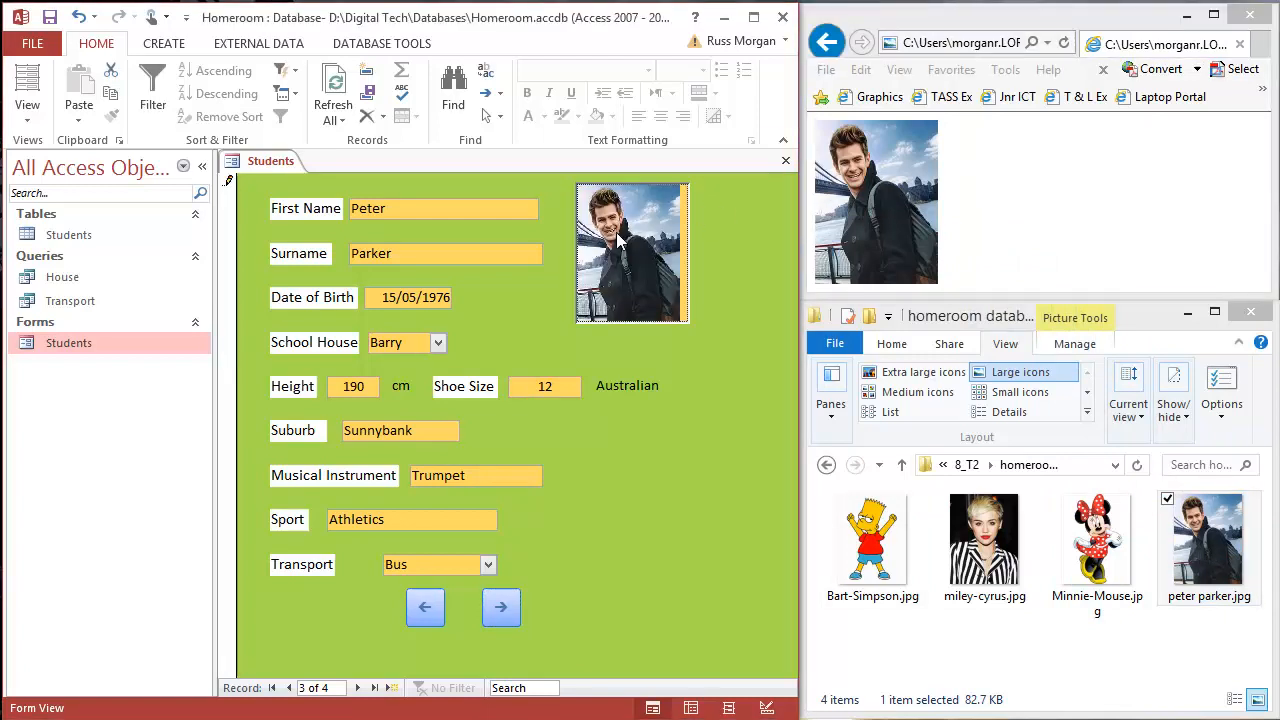
pyautogui.click(501, 607)
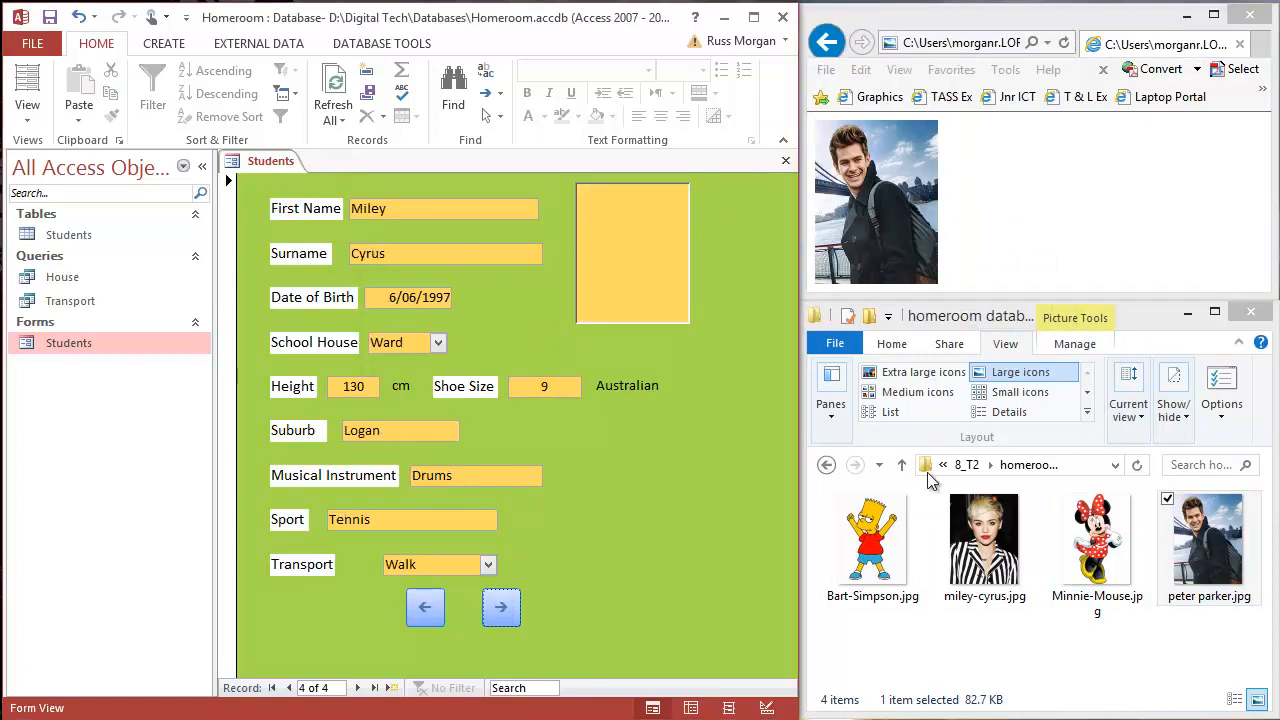
pyautogui.click(984, 540)
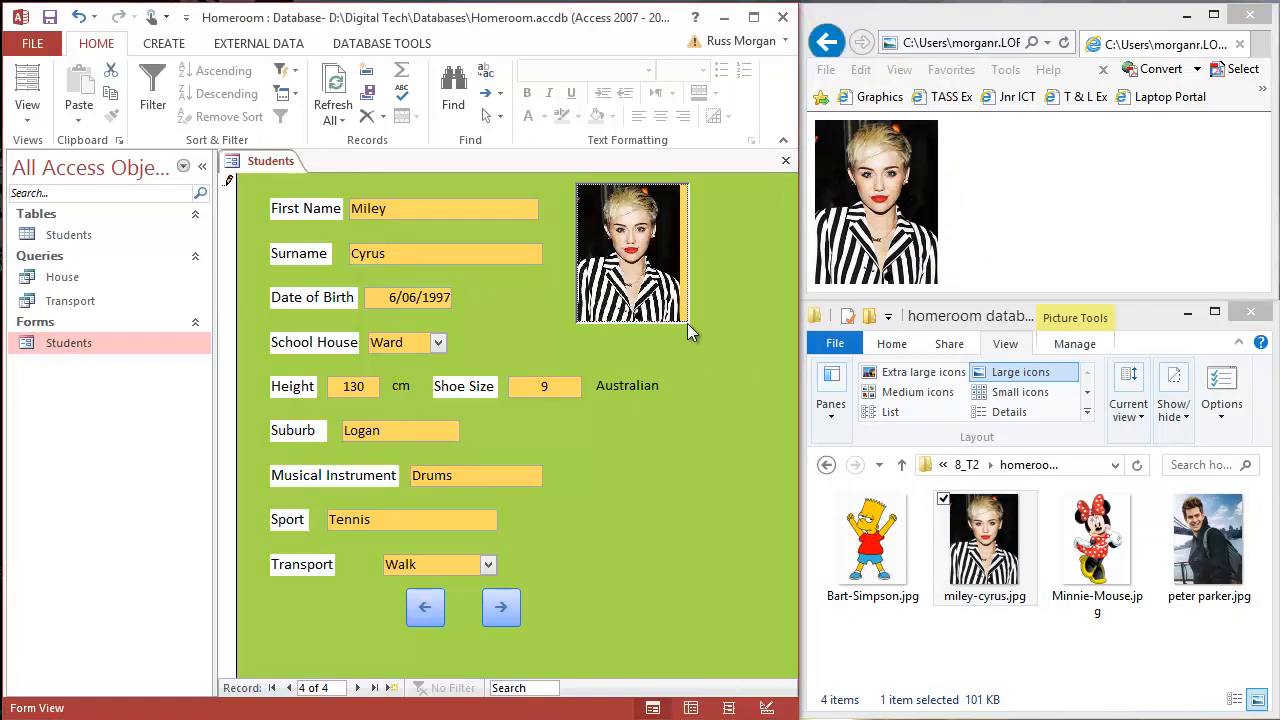
pyautogui.moveTo(685, 270)
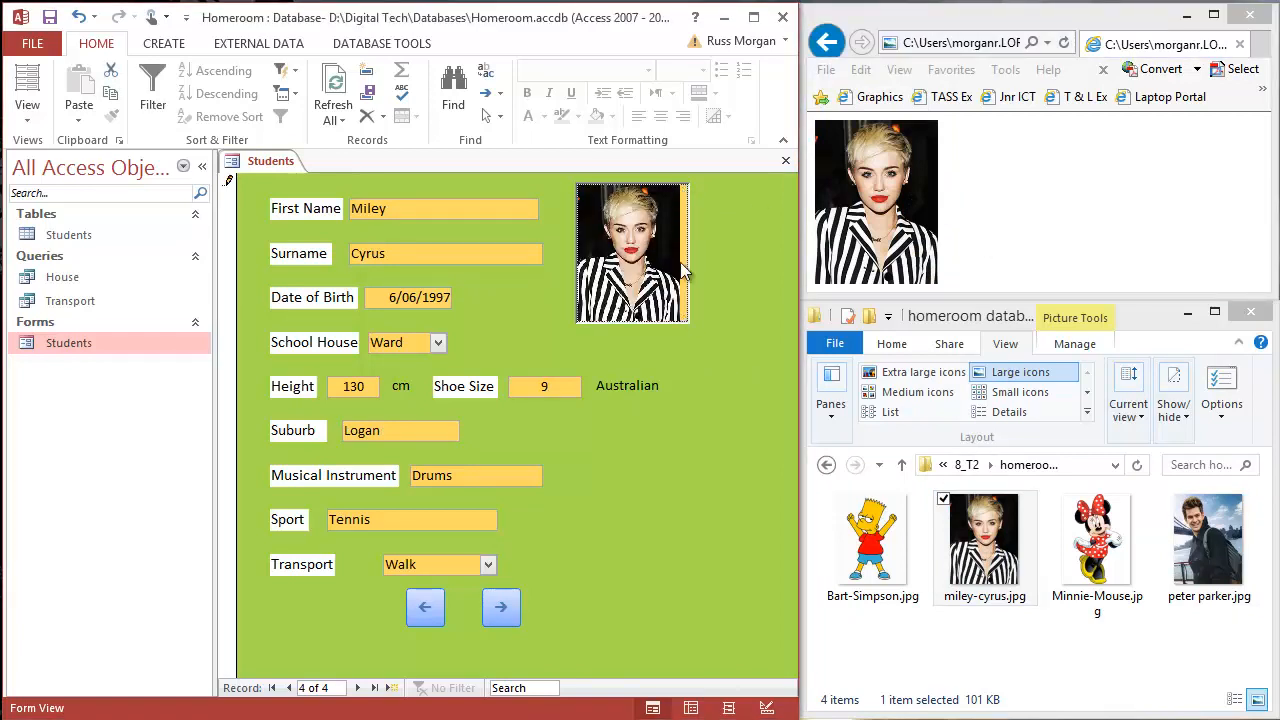
pyautogui.moveTo(698, 218)
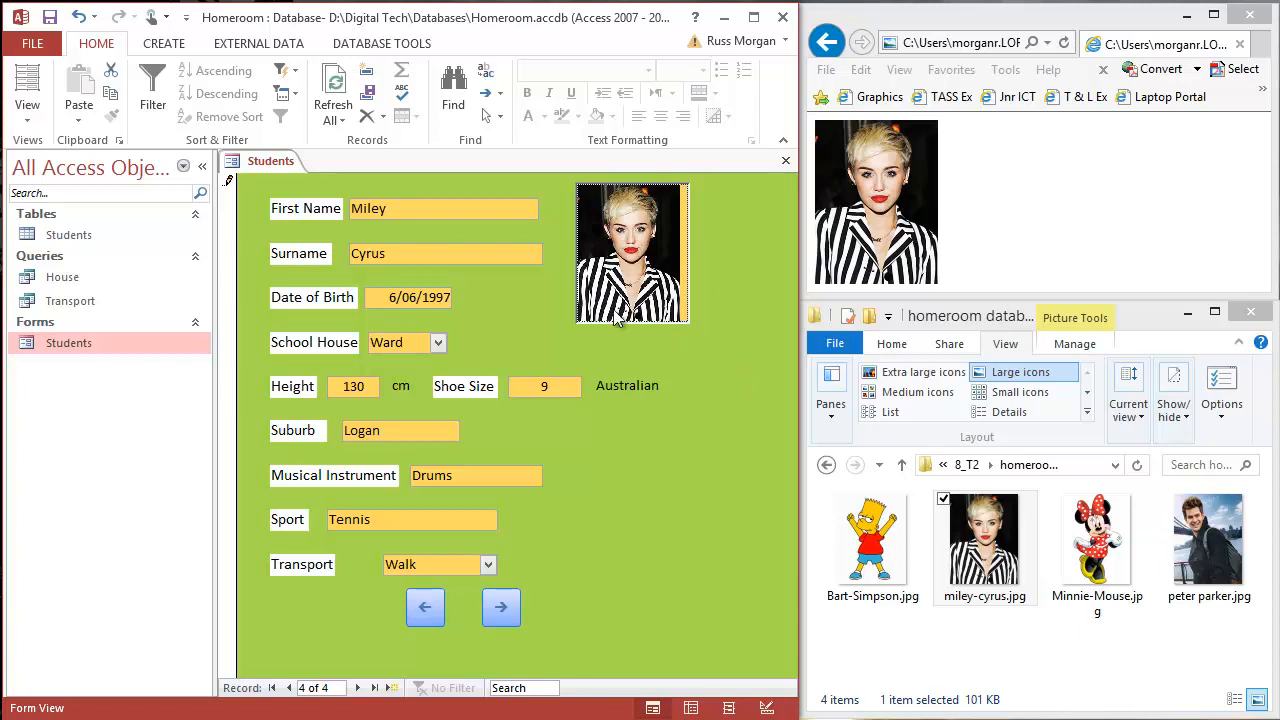
pyautogui.moveTo(630, 256)
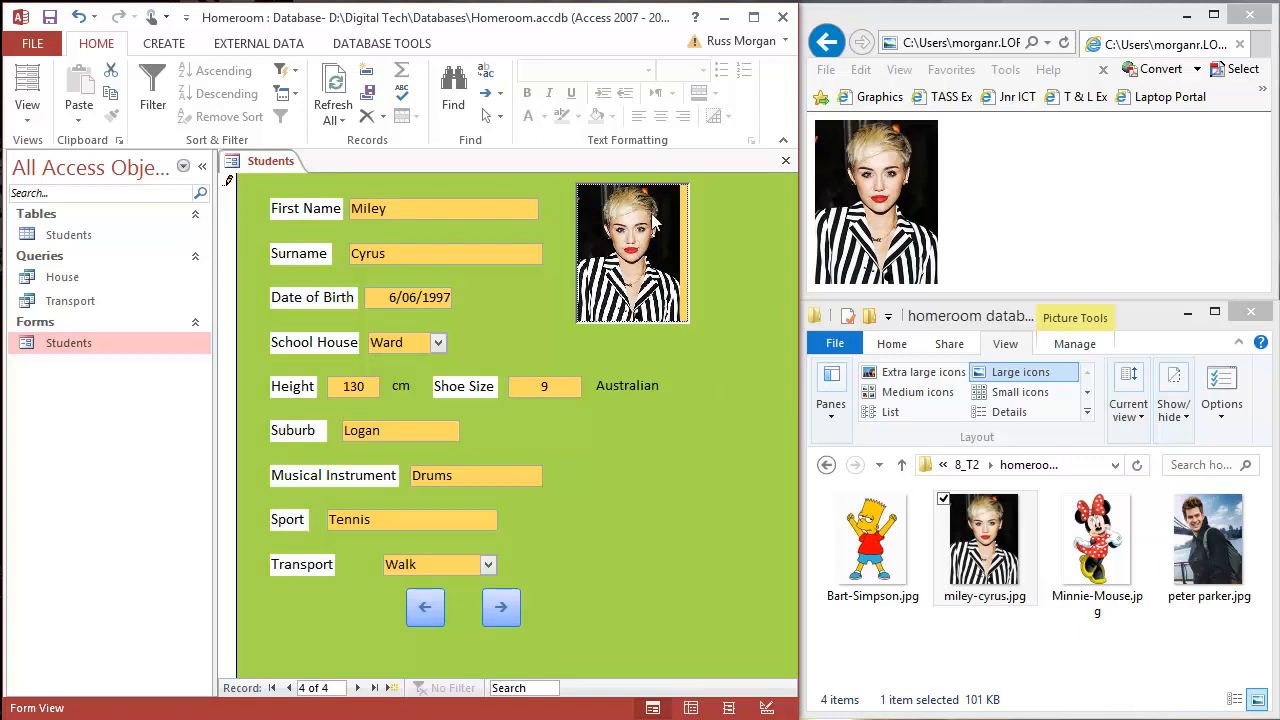
# In Design View, enlarge the OLE photo frame, then return to Form View
pyautogui.click(27, 90)
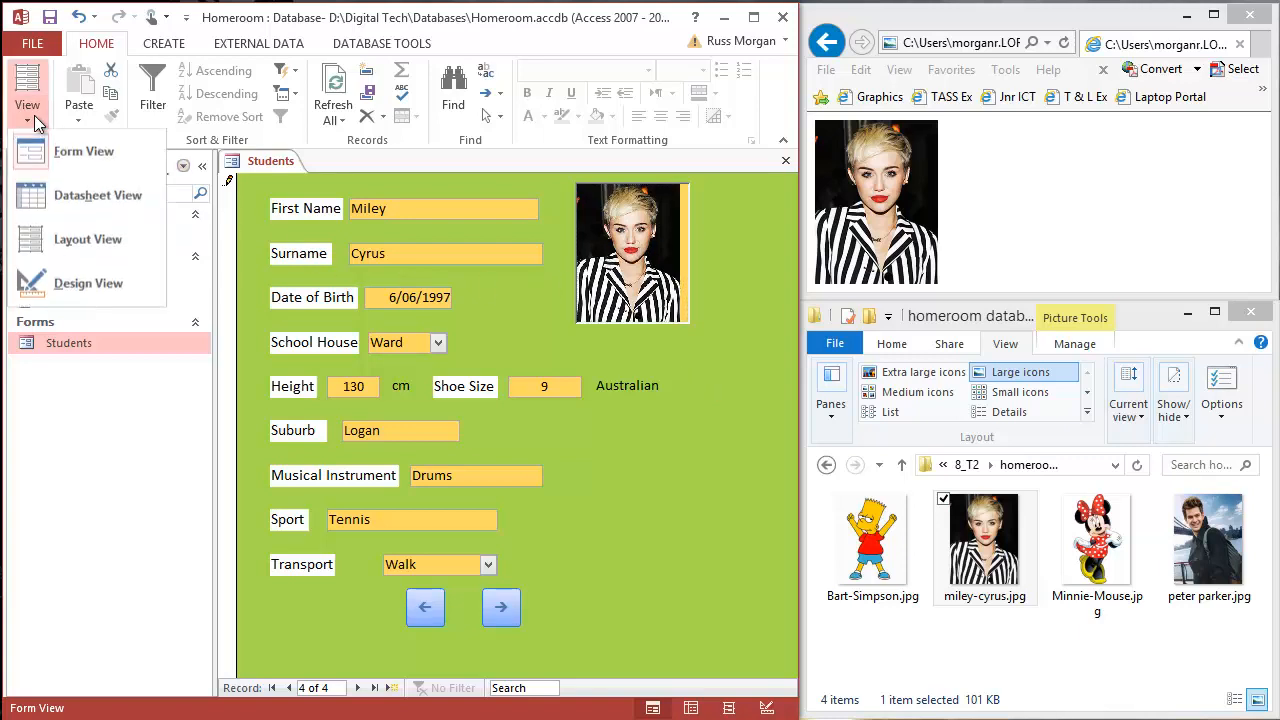
pyautogui.click(88, 283)
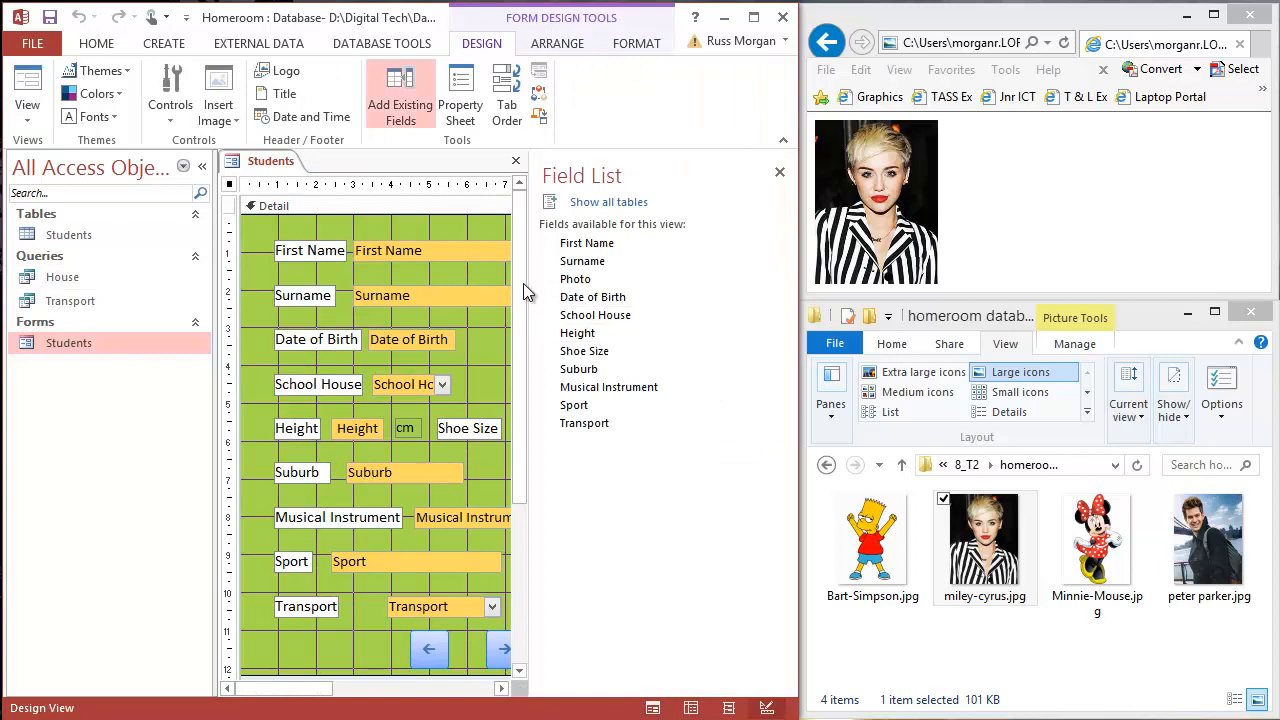
pyautogui.click(780, 172)
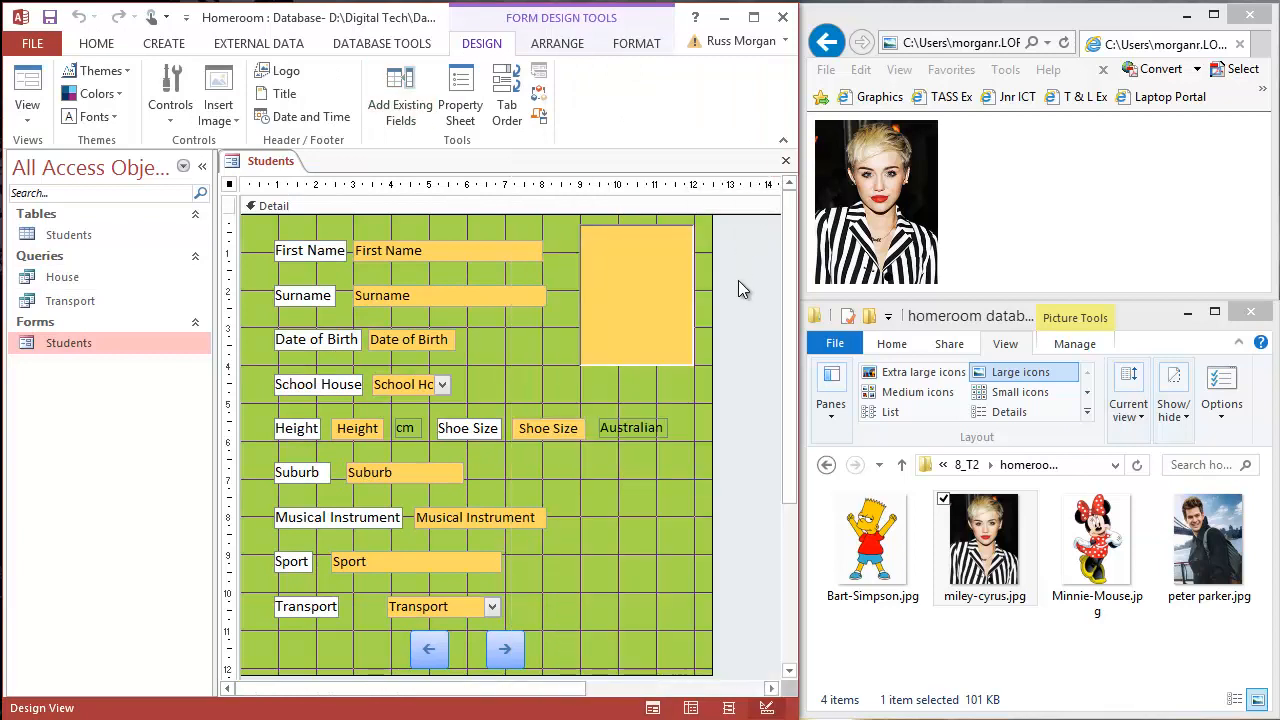
pyautogui.click(637, 290)
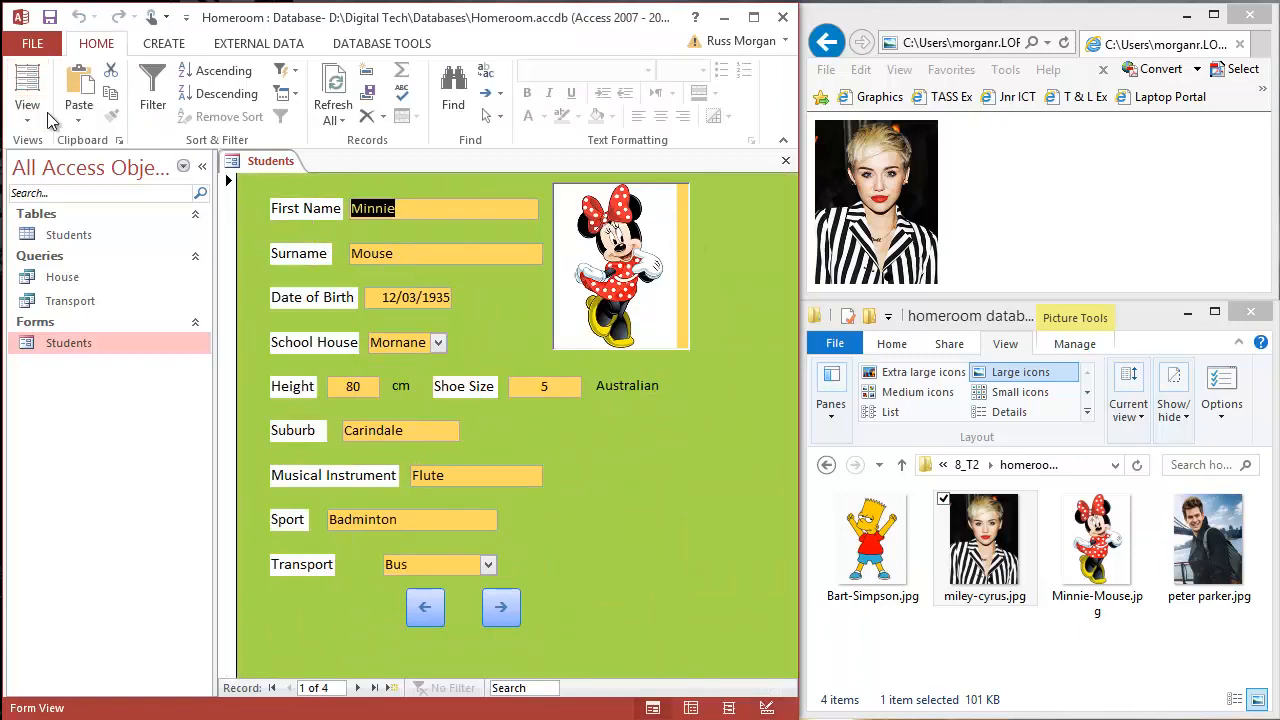
pyautogui.click(27, 90)
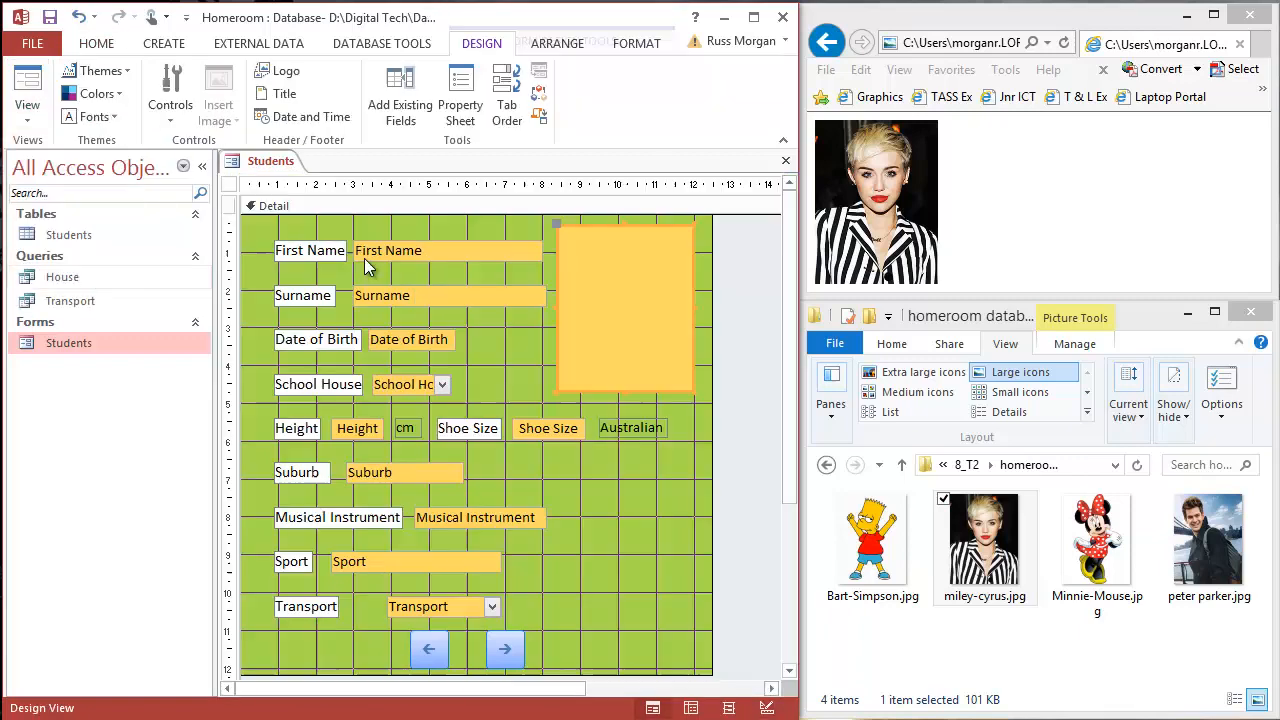
pyautogui.click(625, 307)
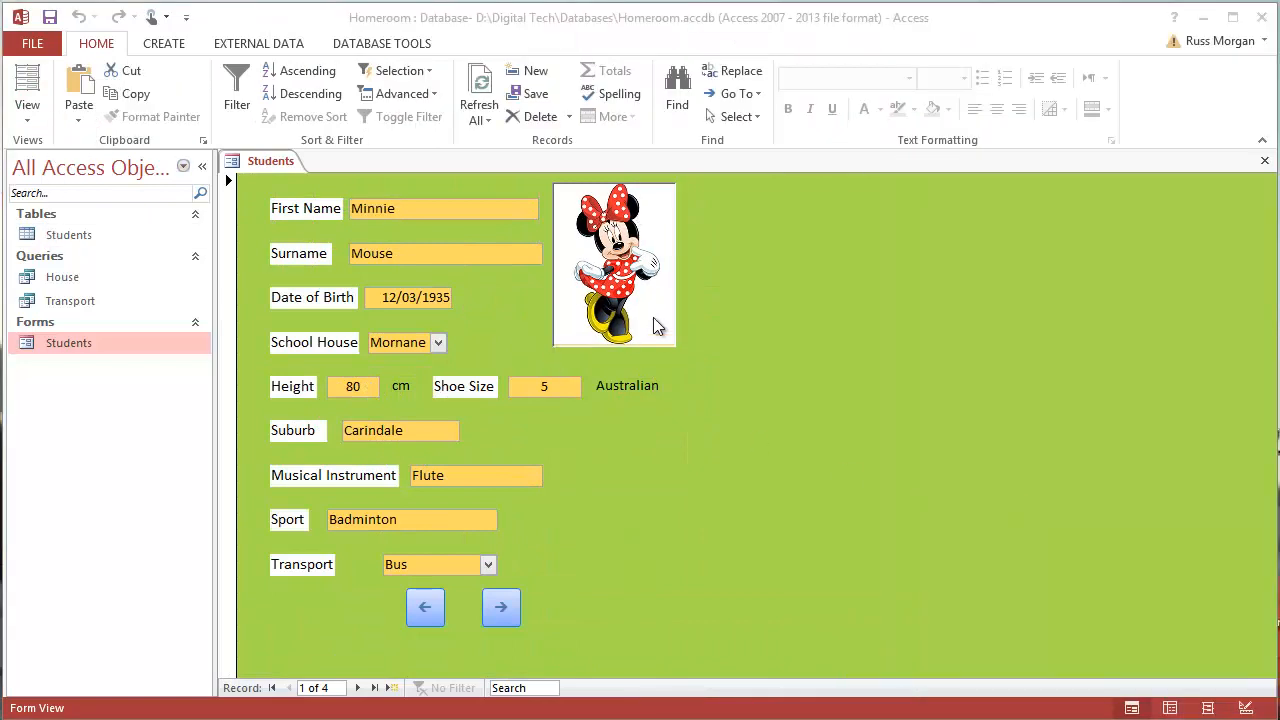
pyautogui.moveTo(145, 205)
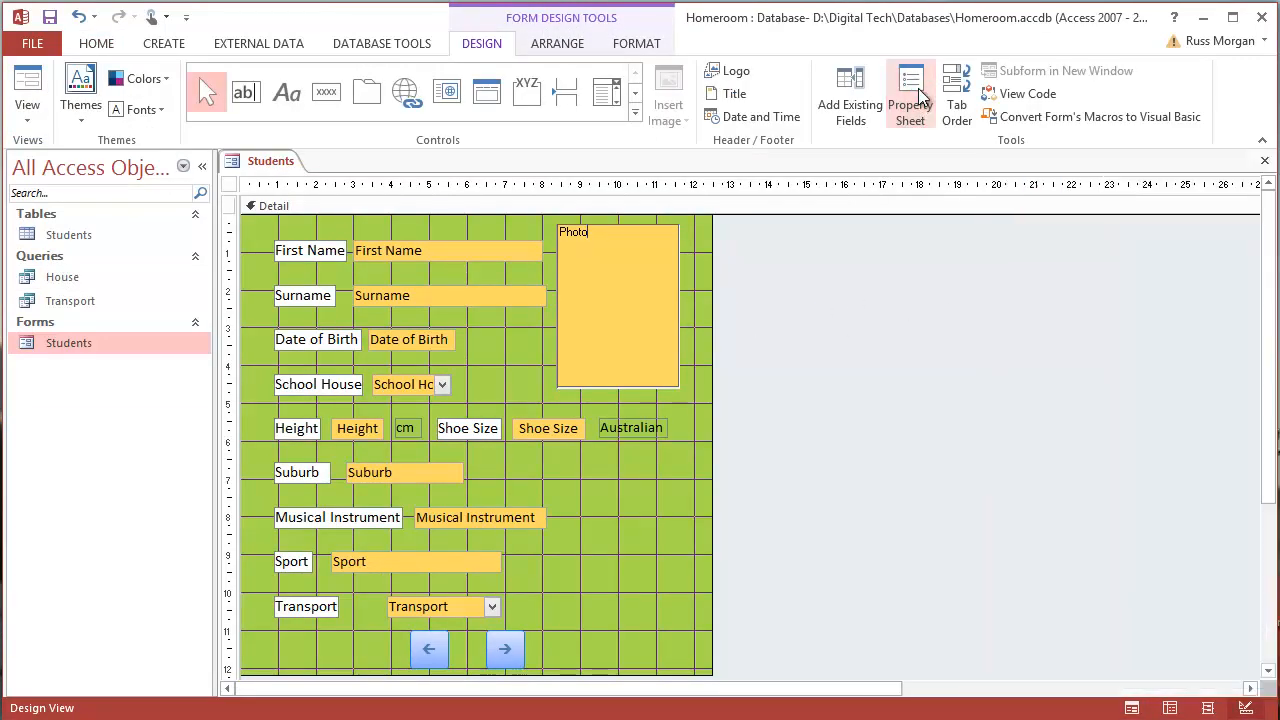
# Set the photo frame's Size Mode to Stretch and view Minnie's record
pyautogui.click(909, 95)
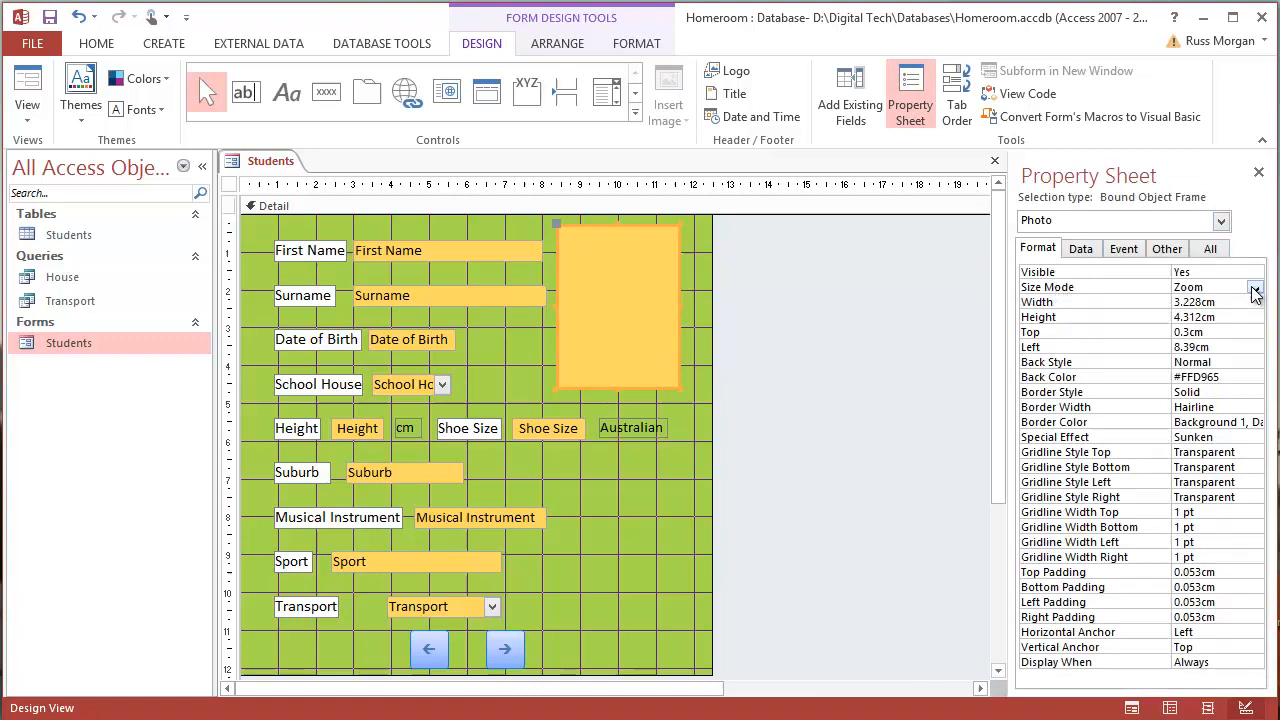
pyautogui.click(1254, 287)
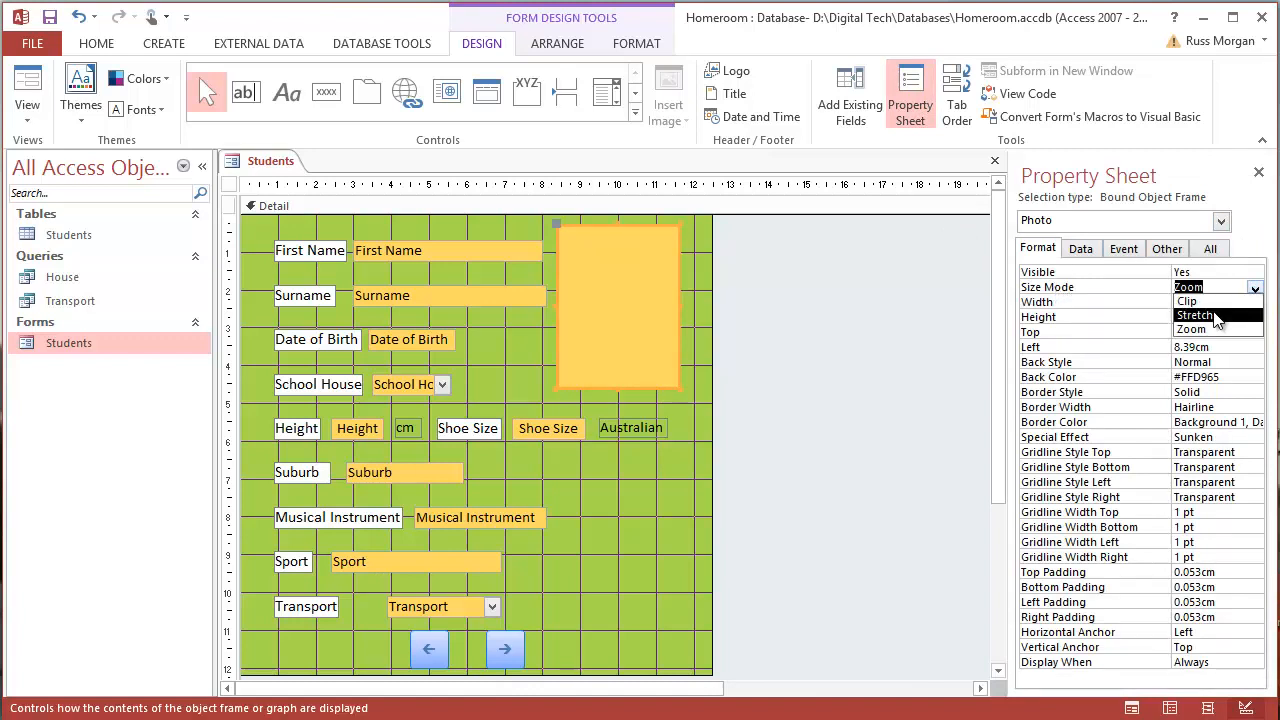
pyautogui.click(1196, 315)
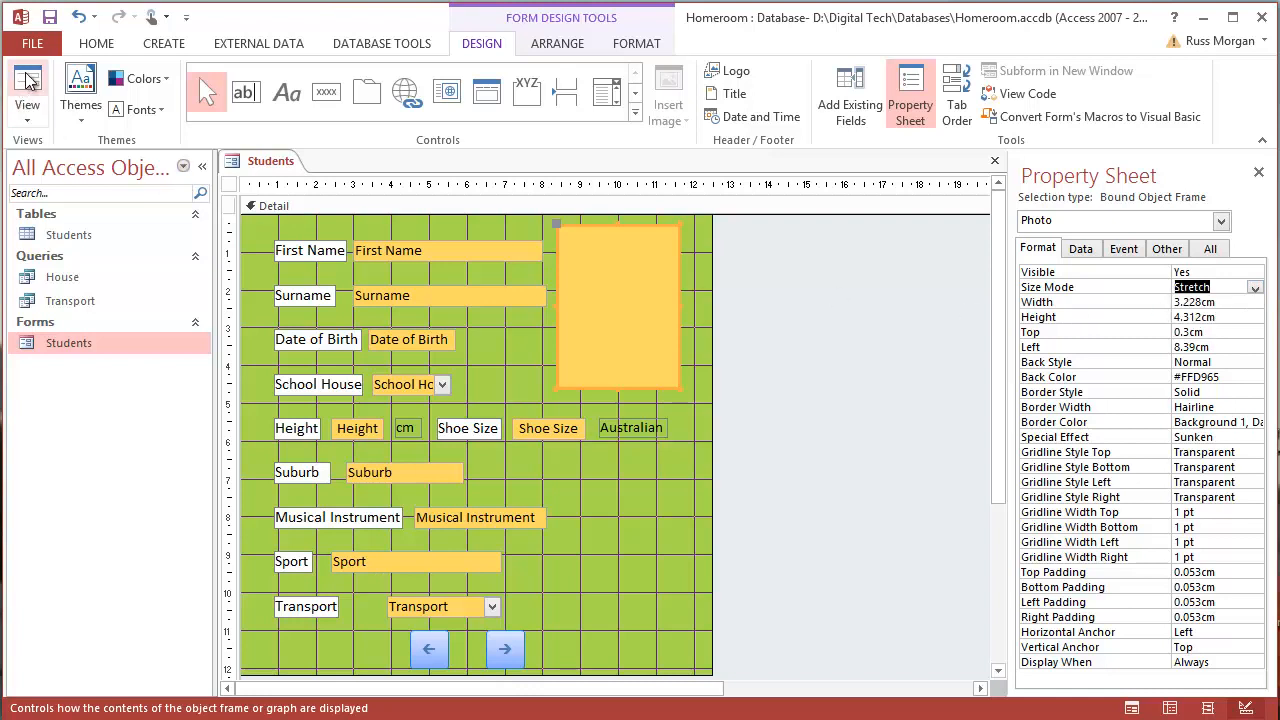
pyautogui.click(27, 90)
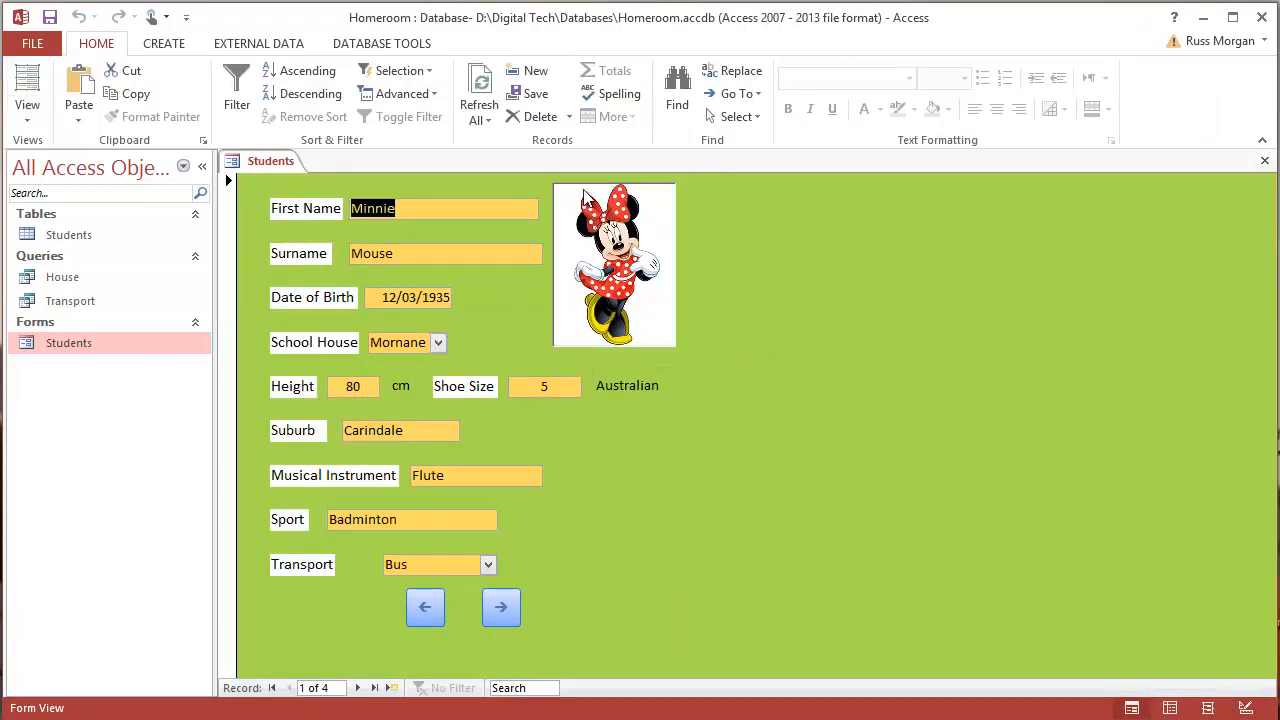